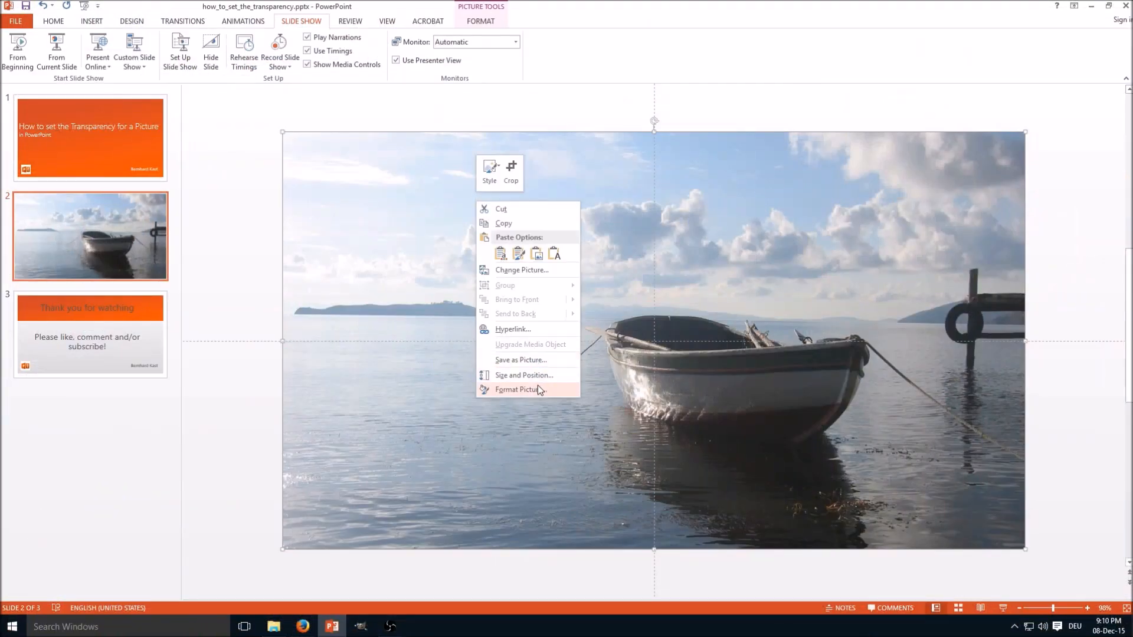
Step: Open the boat photo's Fill settings, try 24% transparency, then return it to 0%
left_click(521, 389)
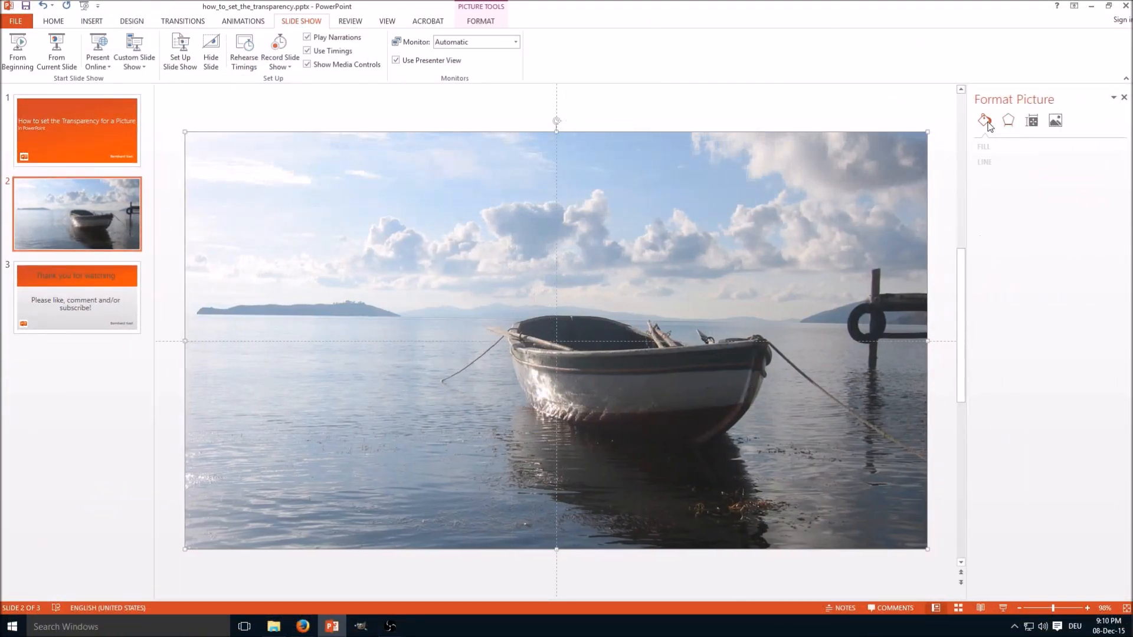
left_click(984, 120)
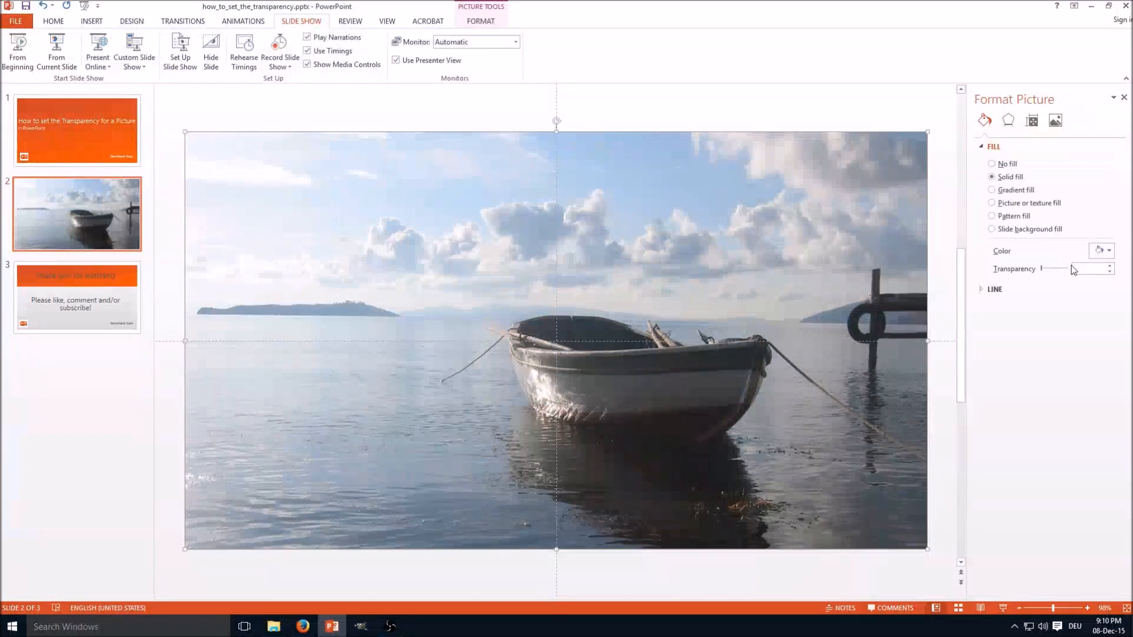
left_click_drag(1043, 269, 1046, 269)
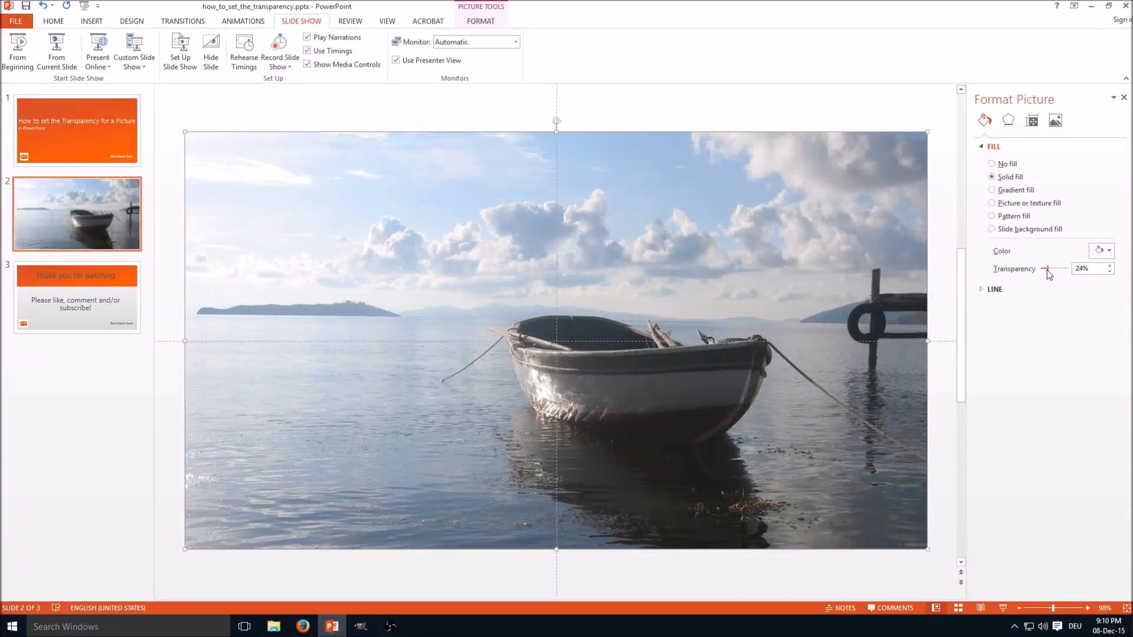
left_click_drag(1047, 269, 1041, 270)
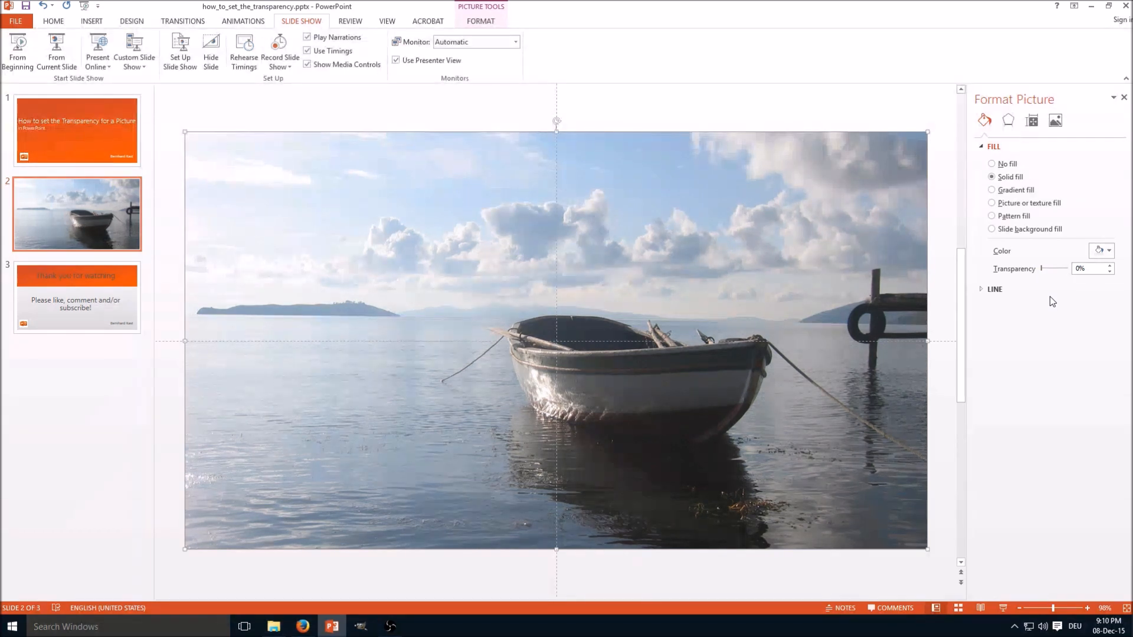
mouse_move(880, 112)
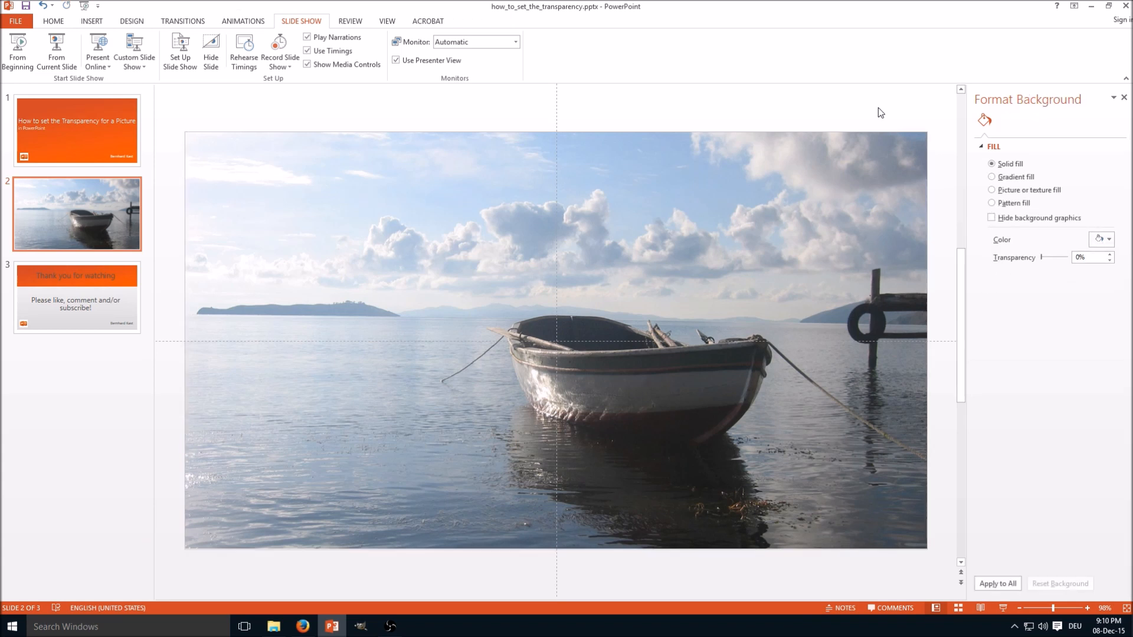
Step: Insert a new blank slide after slide 2 and switch to the Home tab
right_click(76, 213)
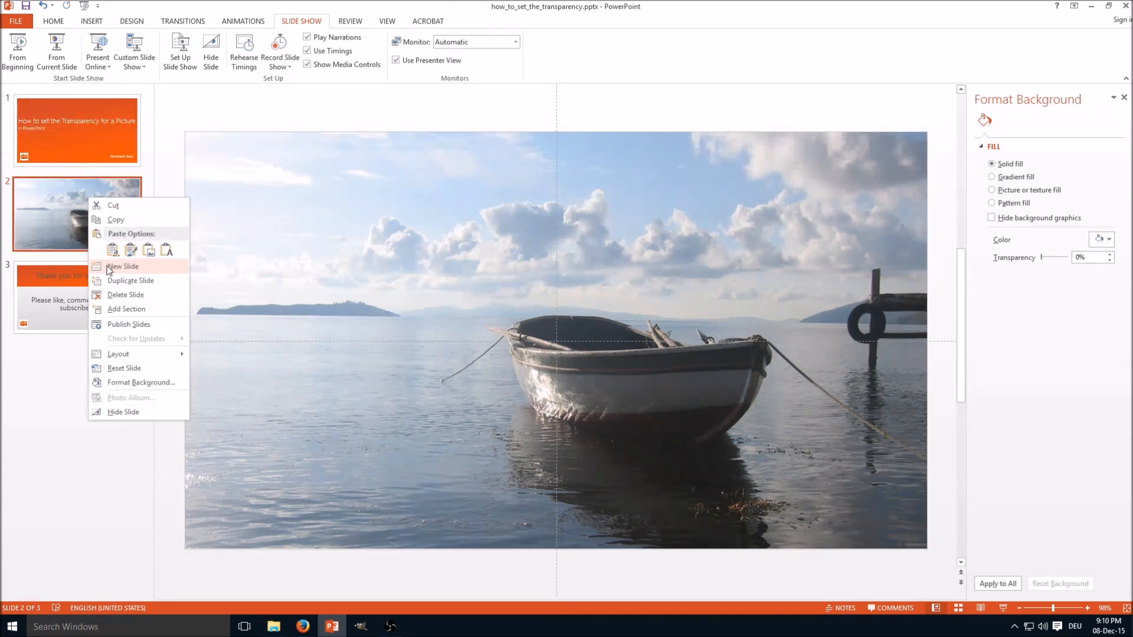
left_click(123, 266)
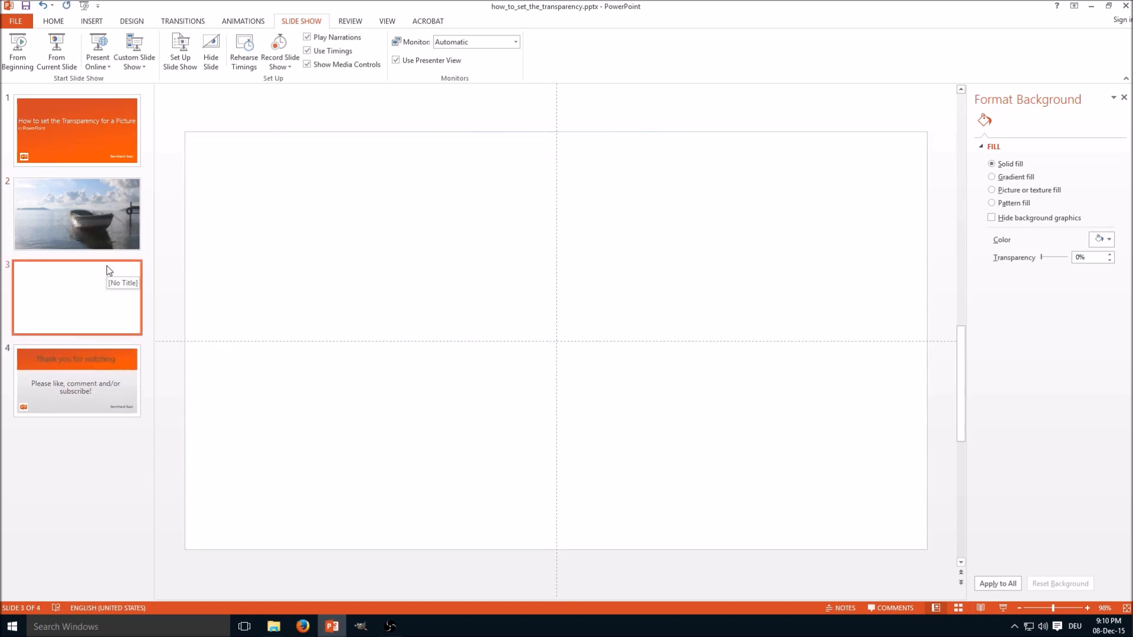
left_click(52, 21)
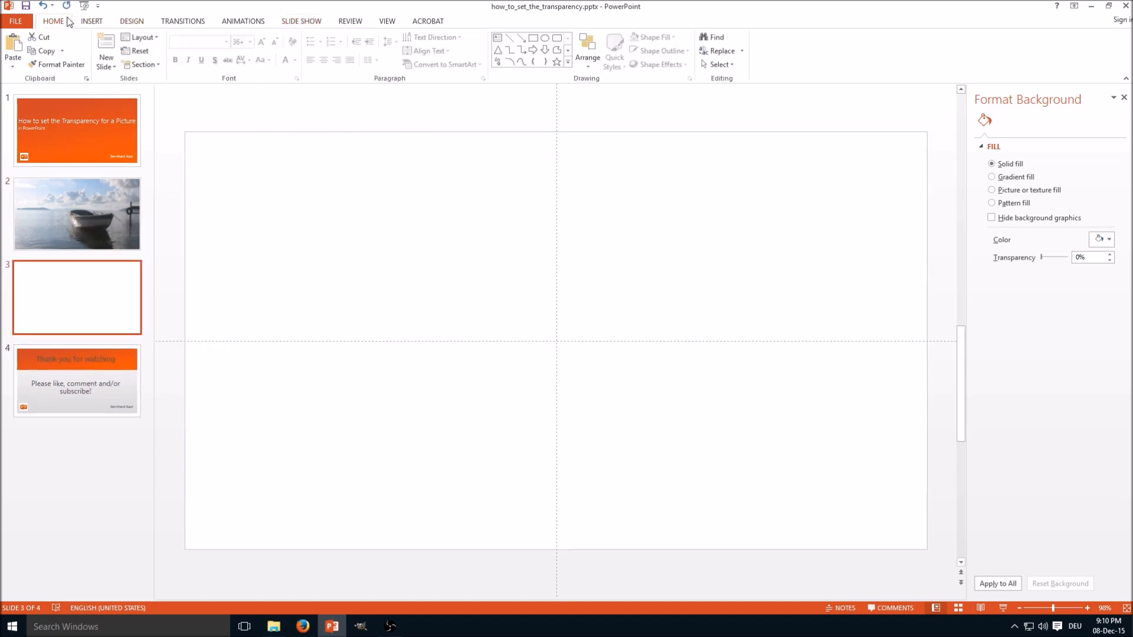
mouse_move(532, 38)
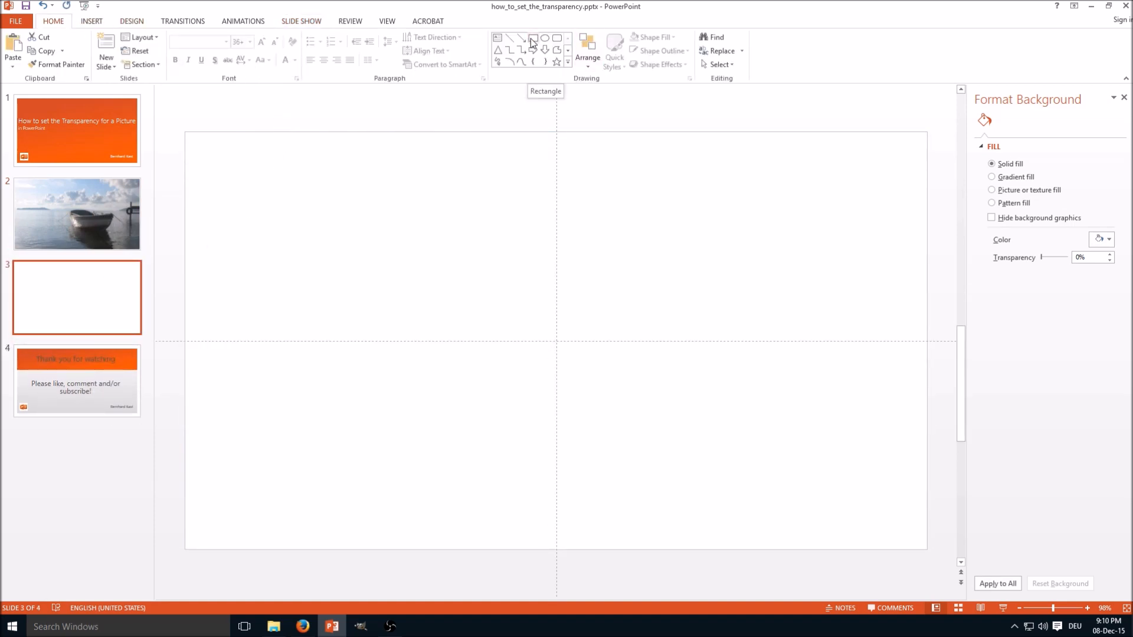
Step: Draw a Rectangle shape spanning most of slide 3
left_click(531, 38)
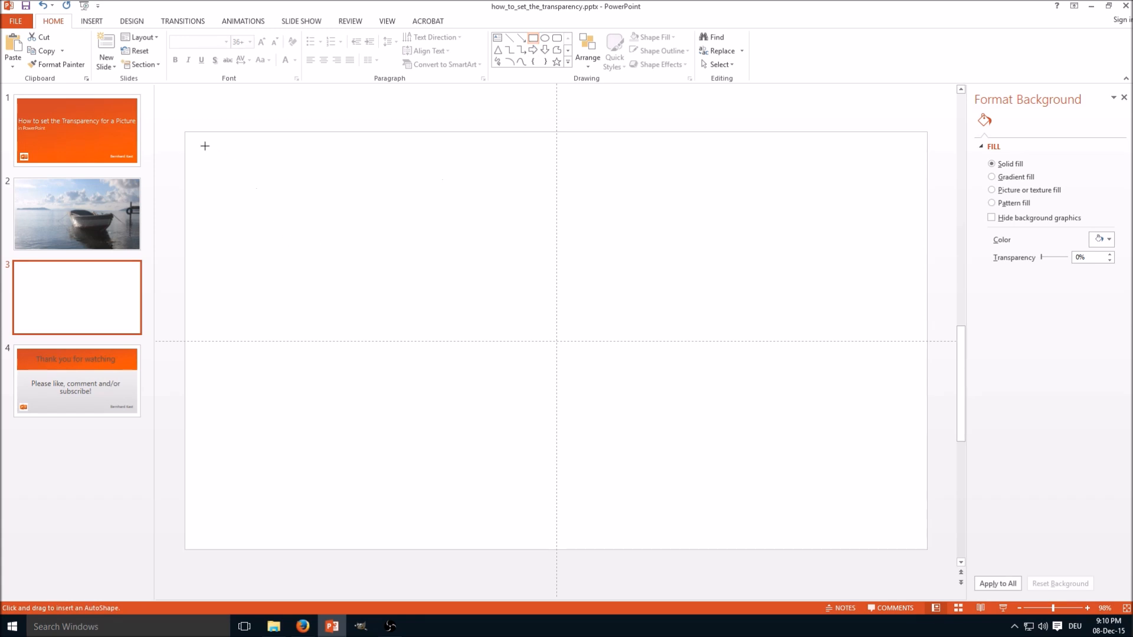
left_click_drag(205, 146, 780, 466)
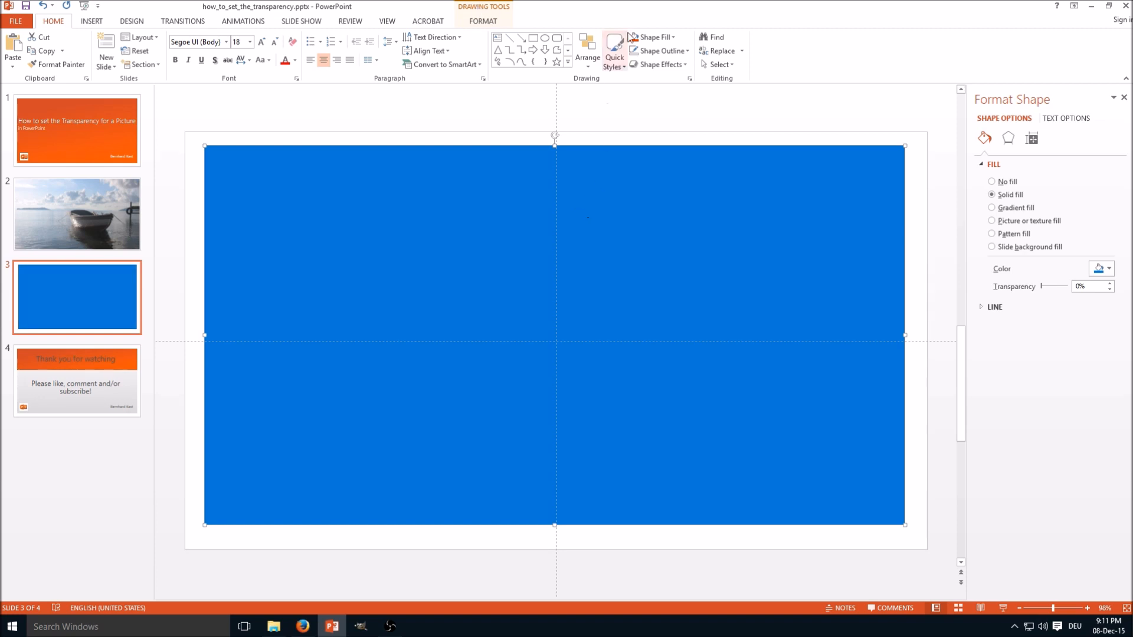
Step: Set the rectangle's Shape Fill to Picture, browsing to the boat image file
left_click(653, 36)
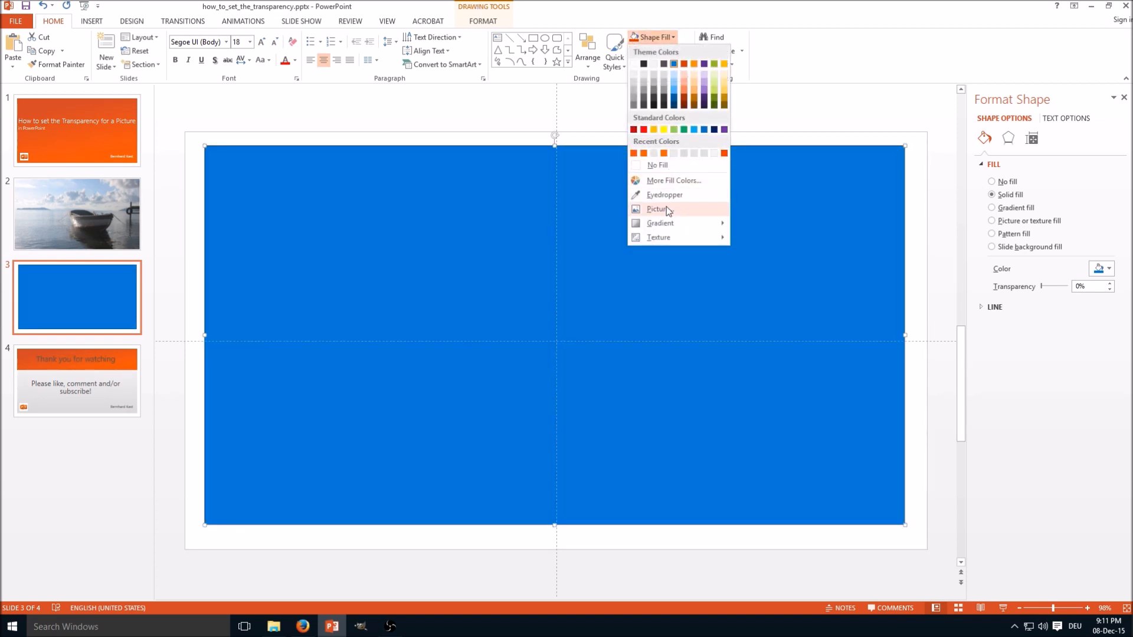
left_click(657, 209)
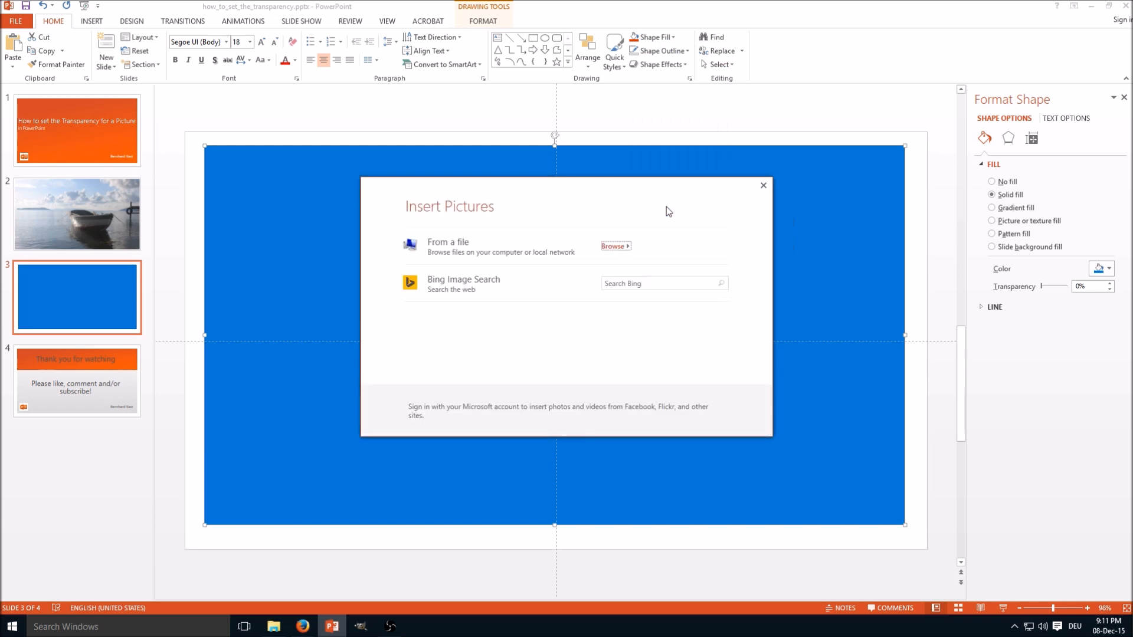
left_click(613, 245)
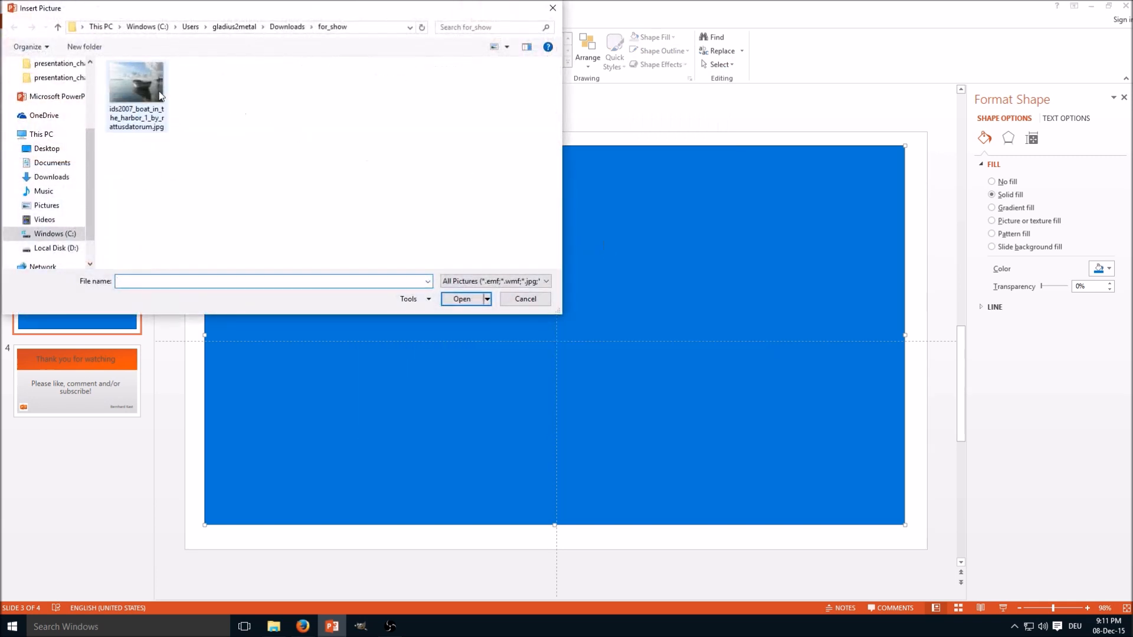
left_click(461, 299)
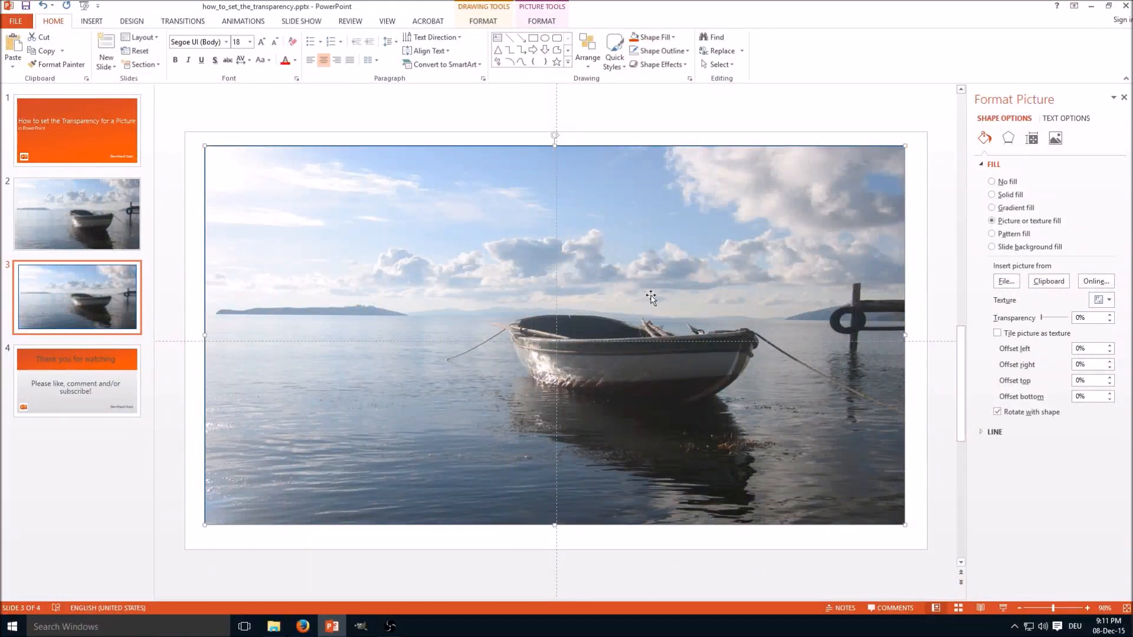
Step: Set the boat picture fill transparency to 37%
left_click_drag(1044, 318, 1052, 318)
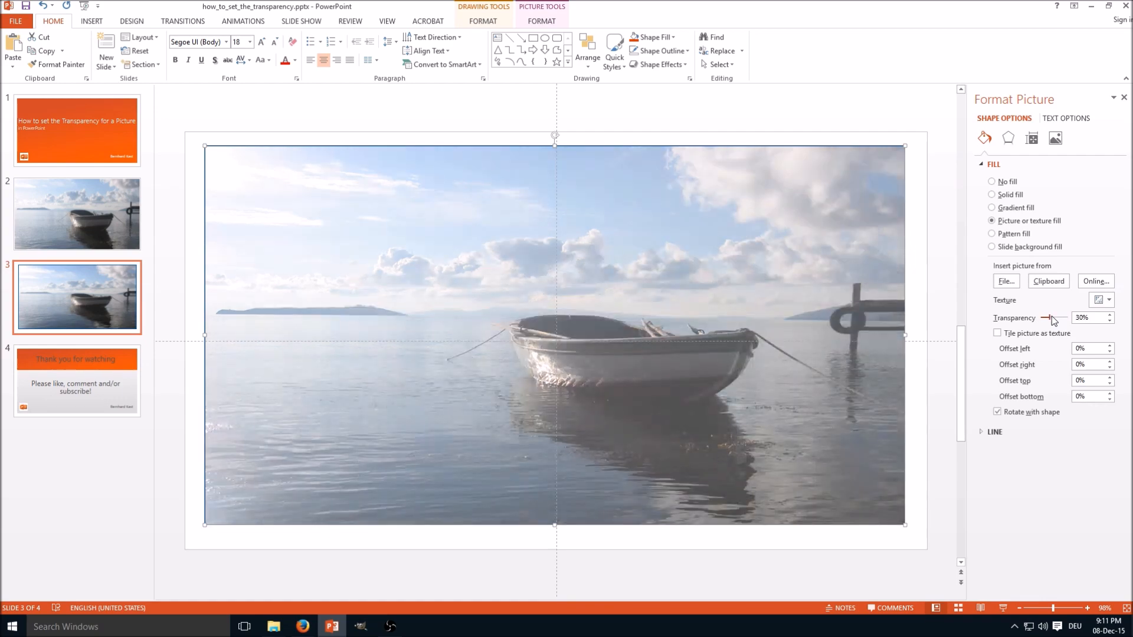
left_click_drag(1046, 318, 1050, 318)
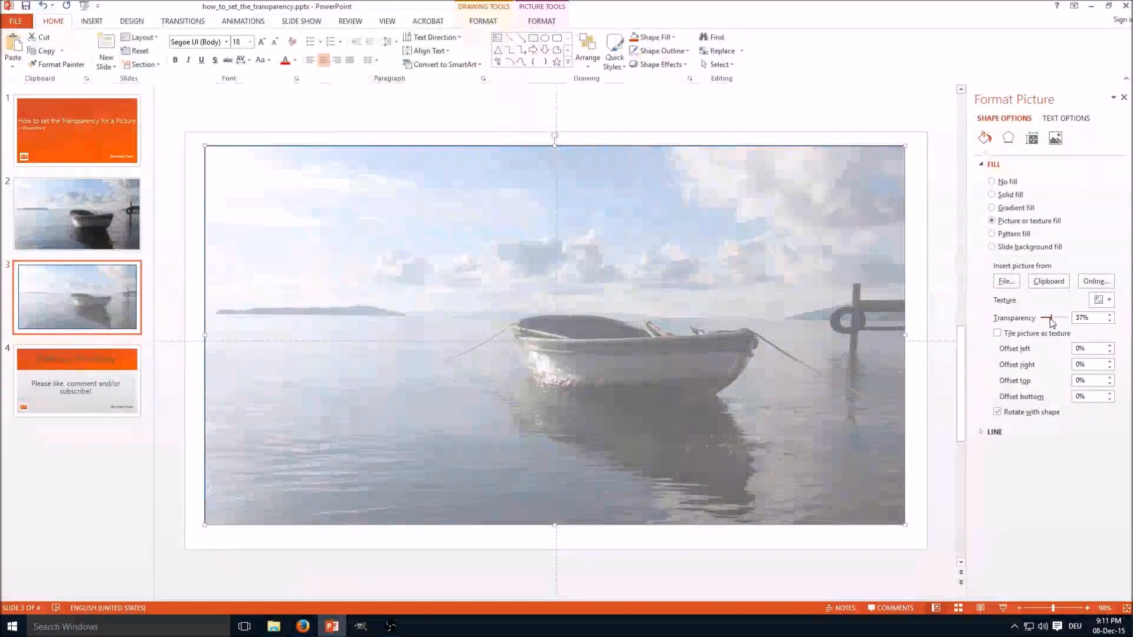